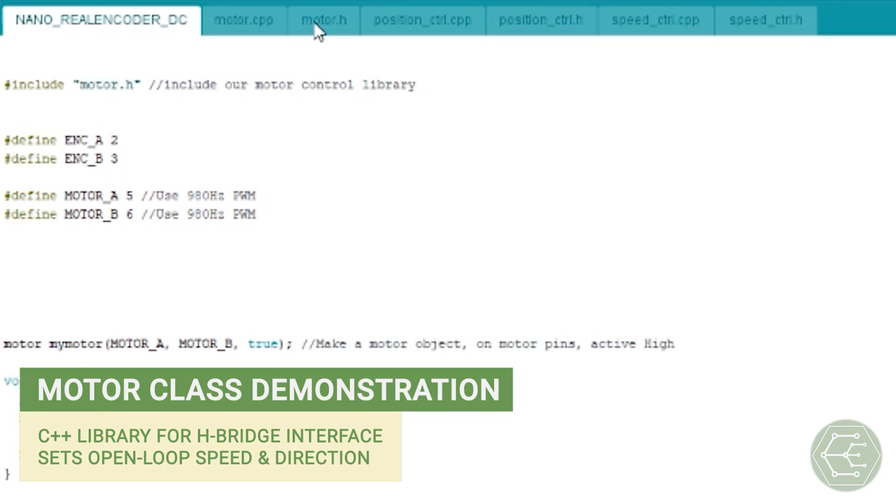
View the motor.h class declaration, then the motor.cpp constructor and SetSpeed implementation
left_click(323, 20)
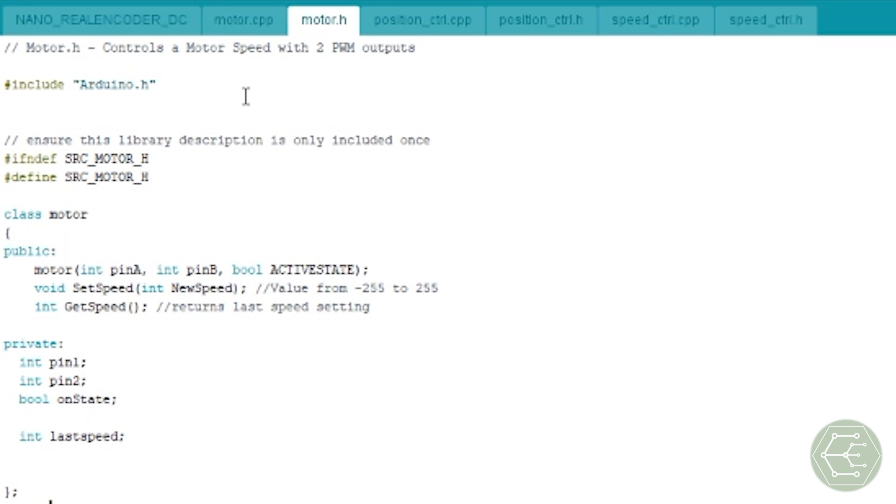
left_click(243, 20)
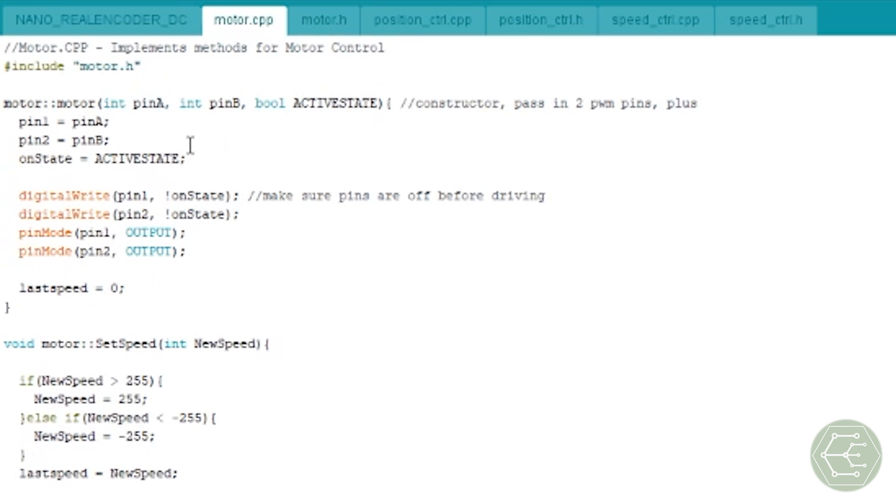
mouse_move(329, 30)
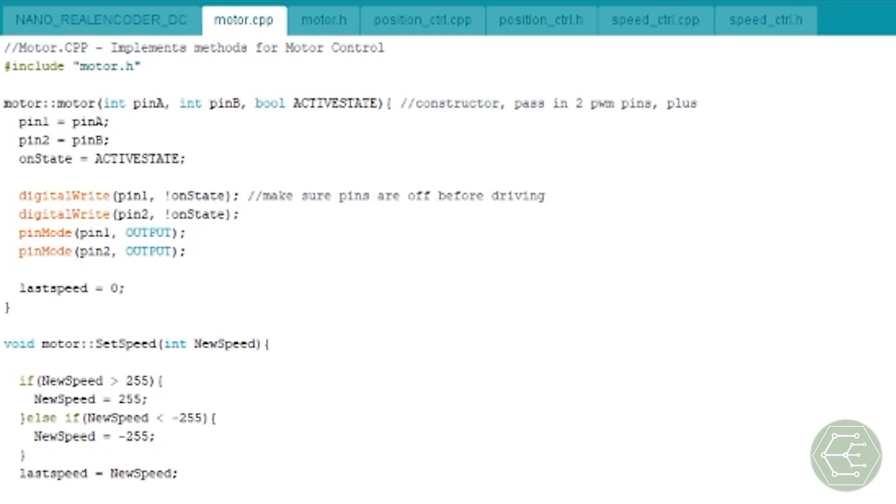
mouse_move(193, 140)
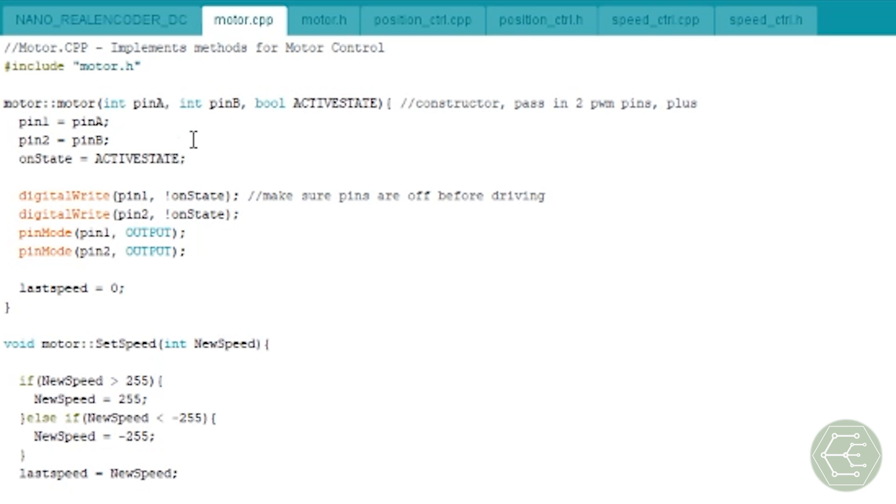
mouse_move(136, 29)
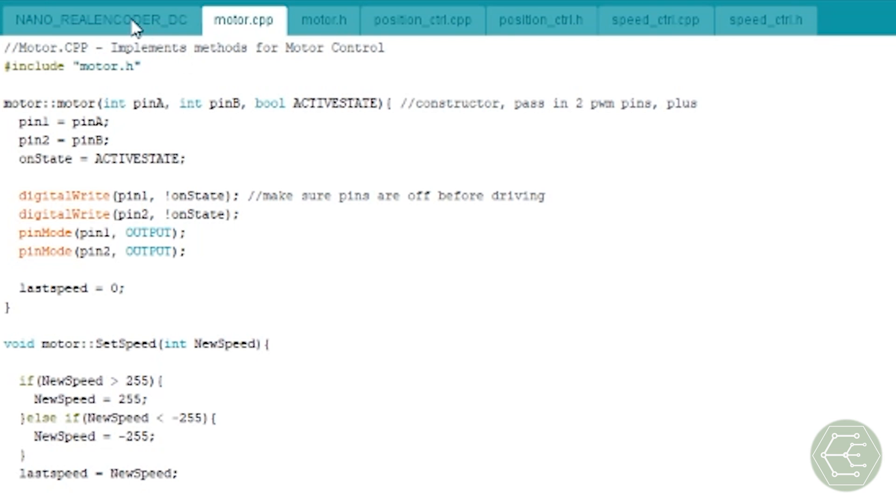
left_click(100, 20)
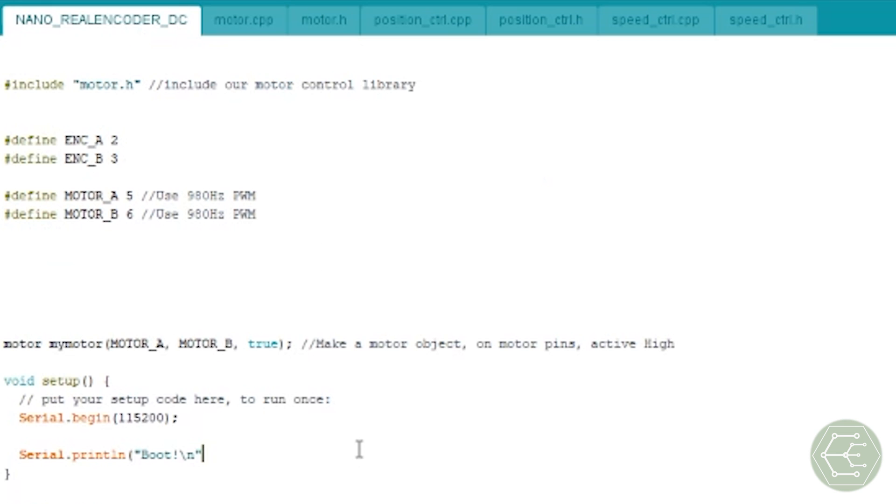
double_click(262, 345)
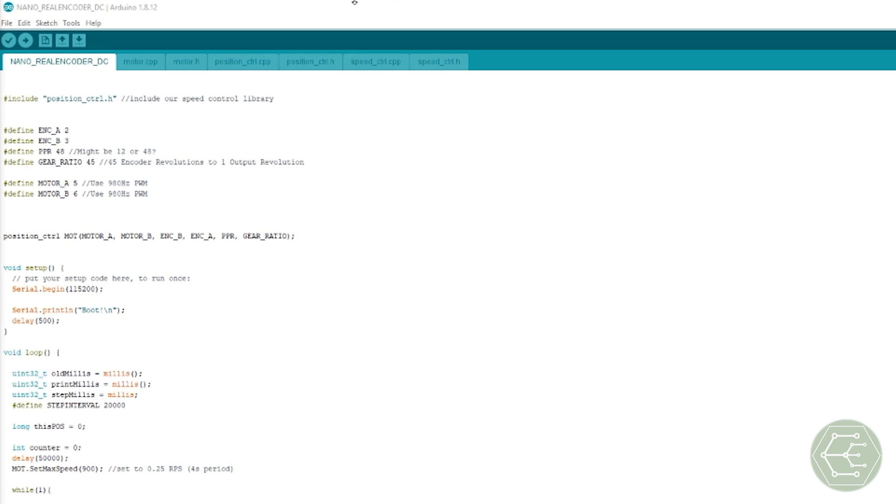
Browse the position_ctrl.h, speed_ctrl.h, motor.h and motor.cpp library files in turn
left_click(310, 61)
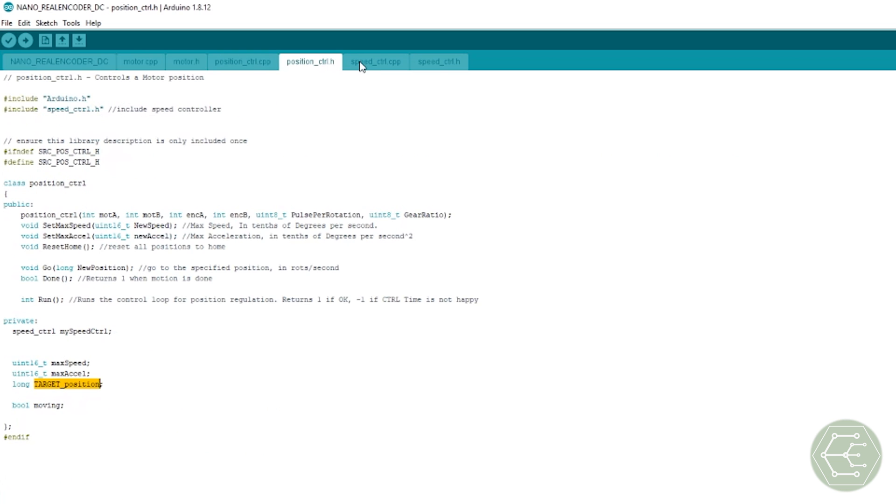
left_click(438, 62)
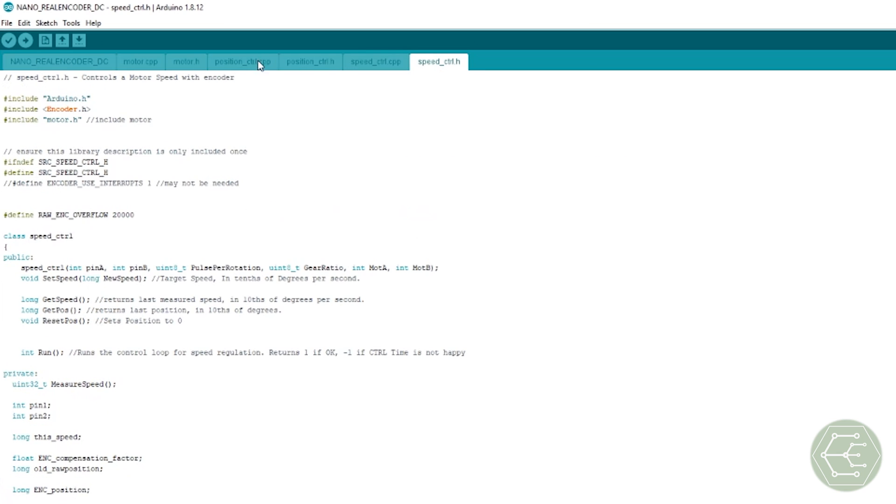
left_click(185, 61)
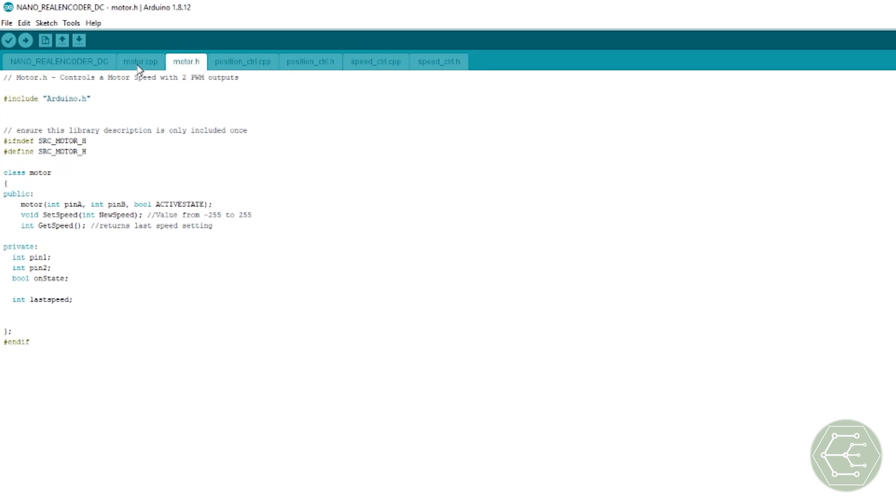
left_click(438, 62)
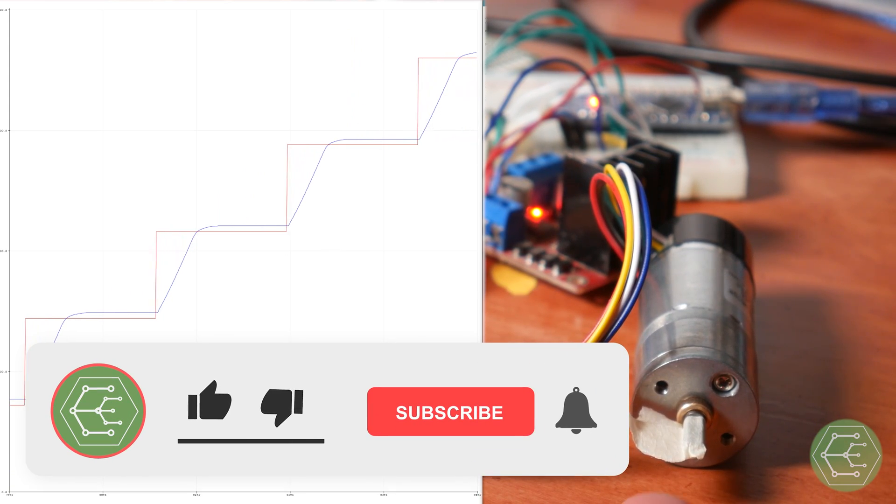
Interact with the scrolling position step-response plot while the gearmotor runs on the bench
left_click(212, 406)
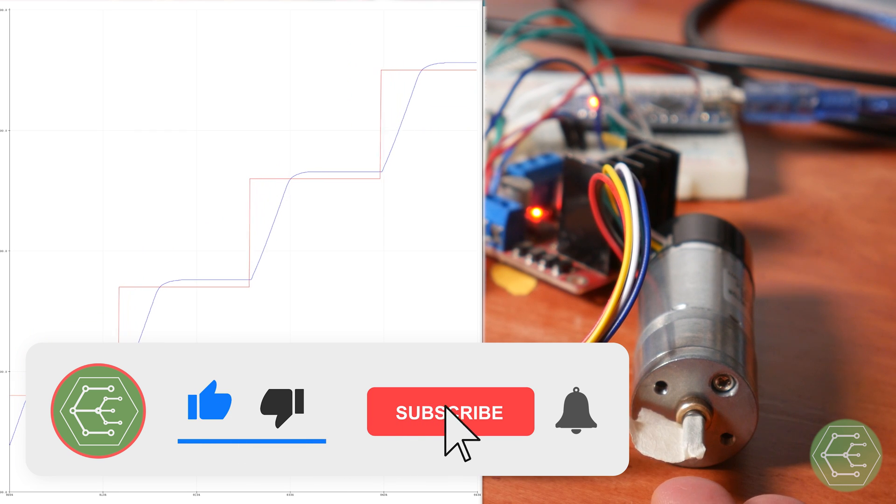
left_click(451, 413)
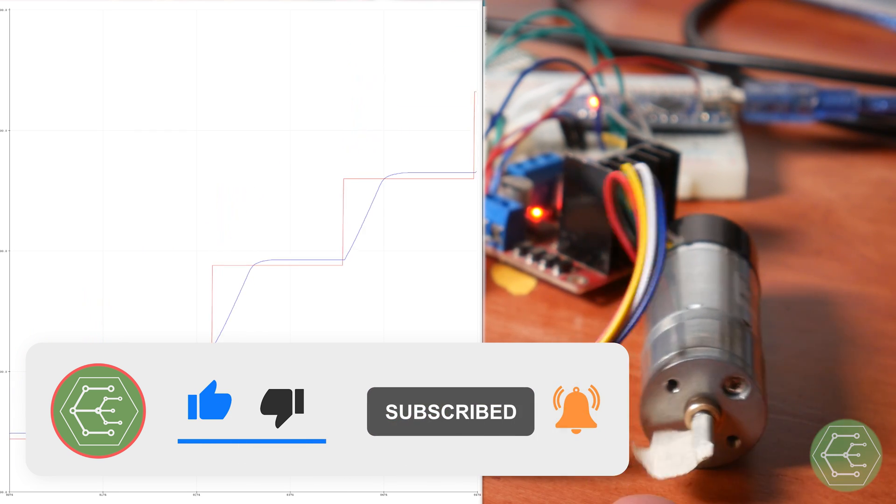